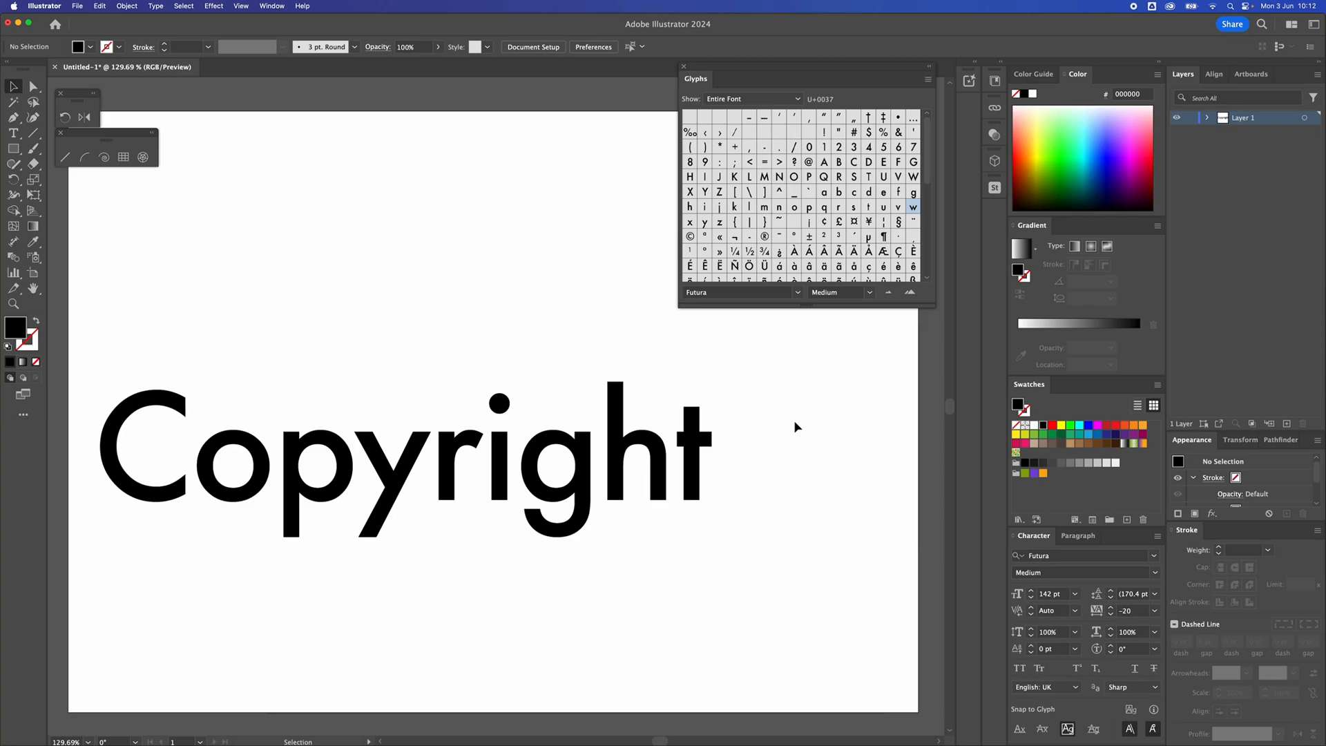
# Put the Futura Medium 142 pt 'Copyright' text into editing mode.
pyautogui.click(401, 456)
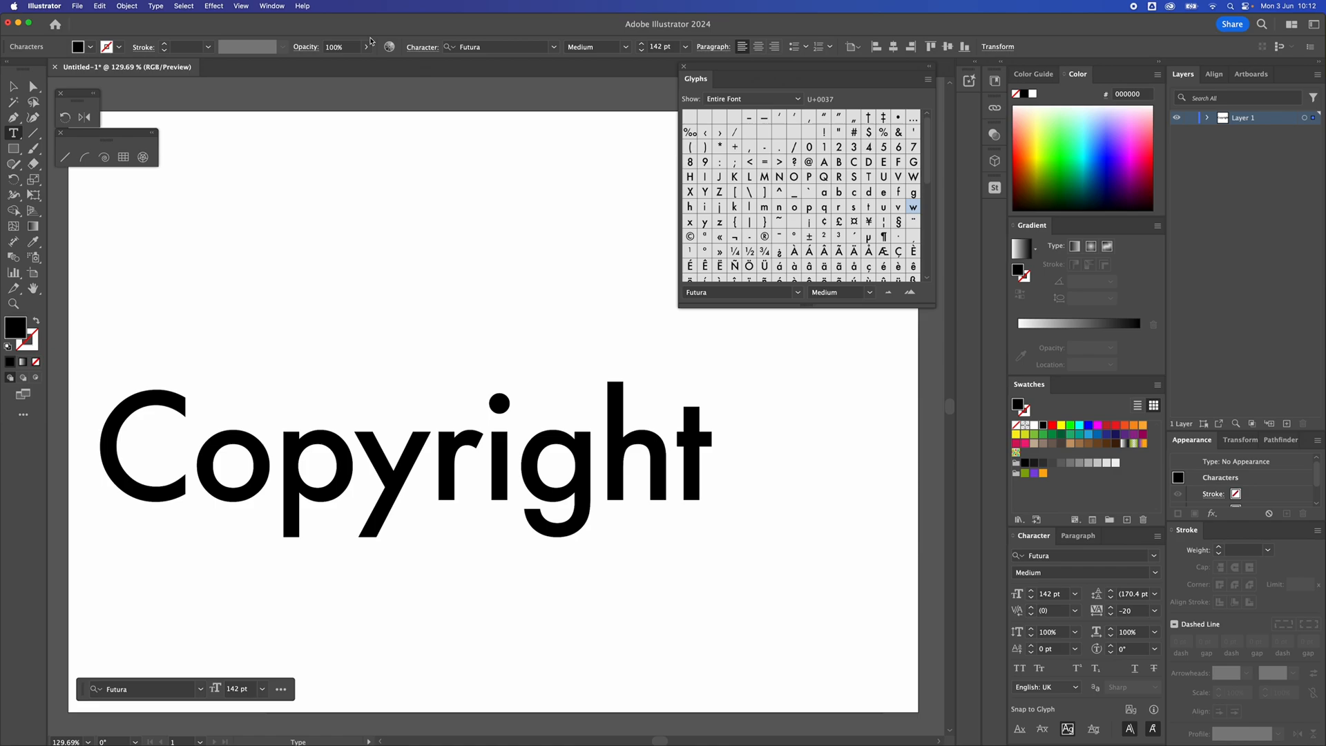
# Place the text cursor right after the final 't' of 'Copyright'.
pyautogui.click(155, 6)
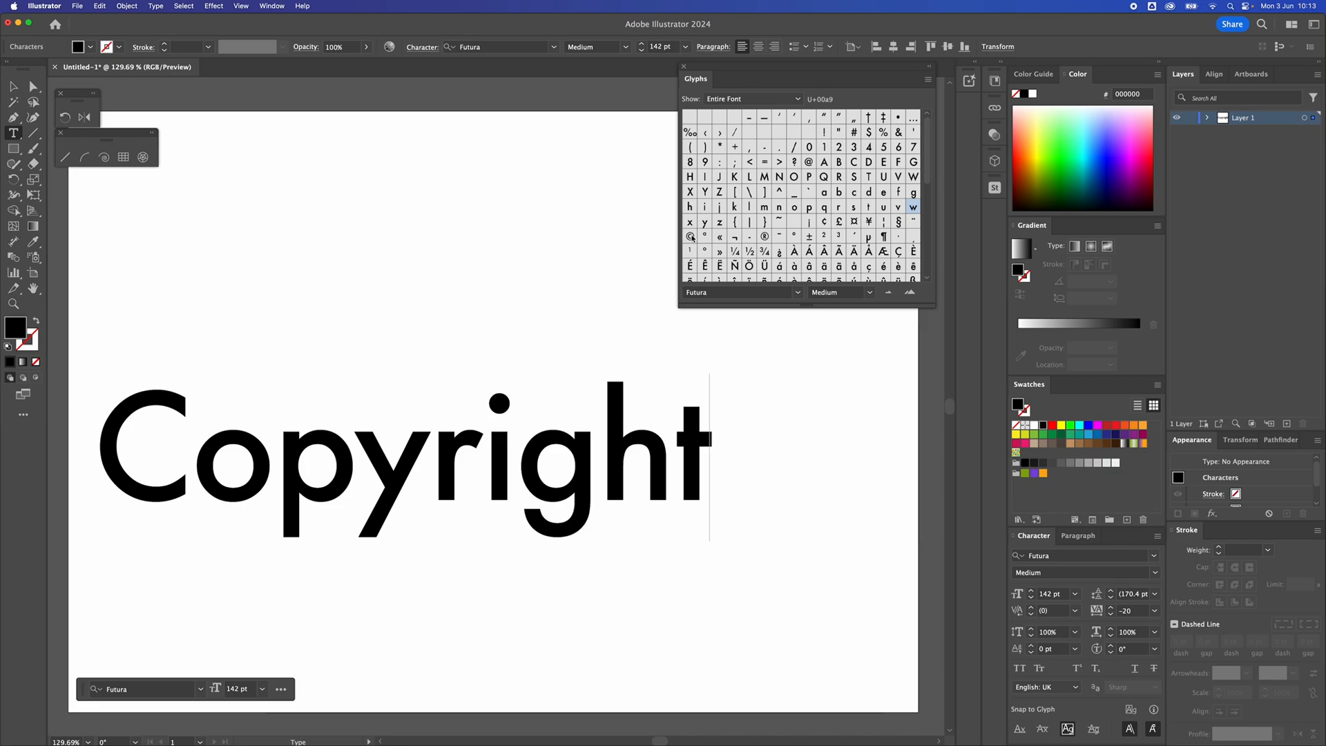
# Insert the © glyph from the Glyphs panel after 'Copyright'.
pyautogui.doubleClick(689, 236)
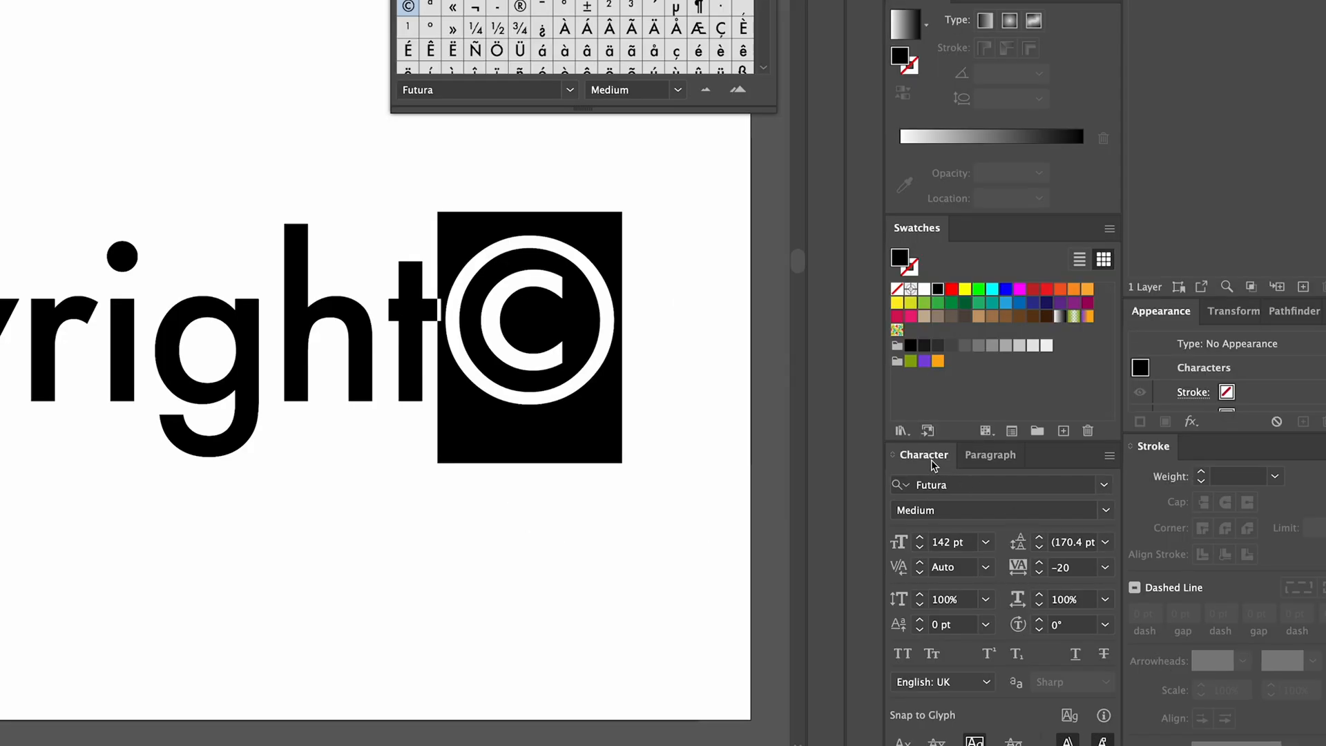
pyautogui.moveTo(988, 652)
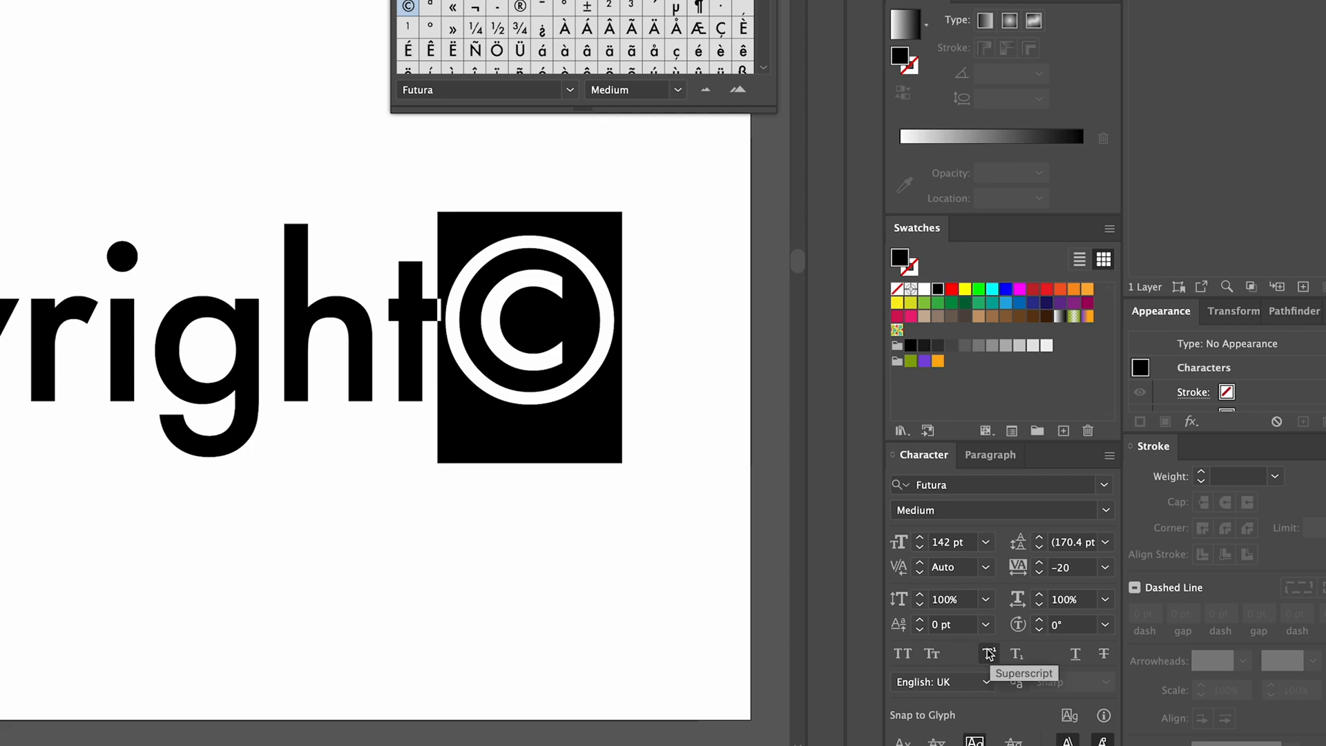
# Set the selected © symbol to Superscript in the Character panel.
pyautogui.click(988, 652)
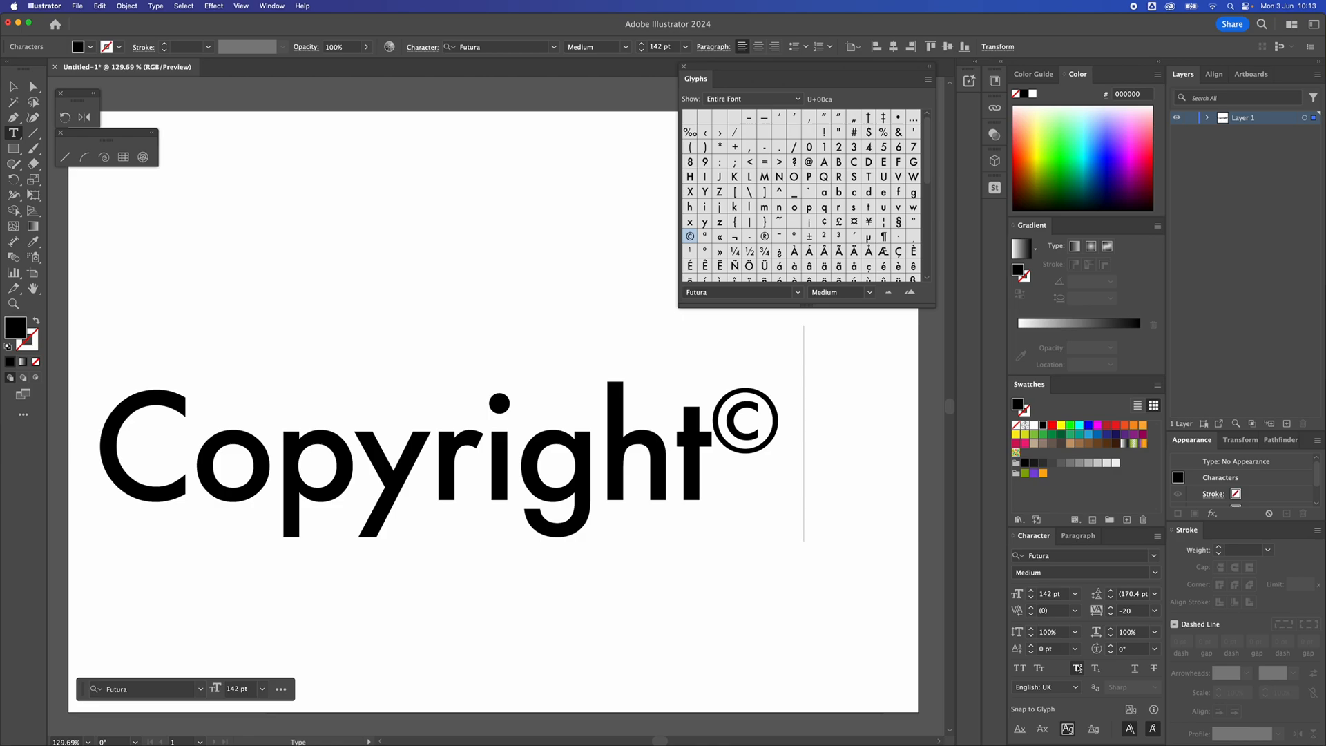
pyautogui.moveTo(854, 539)
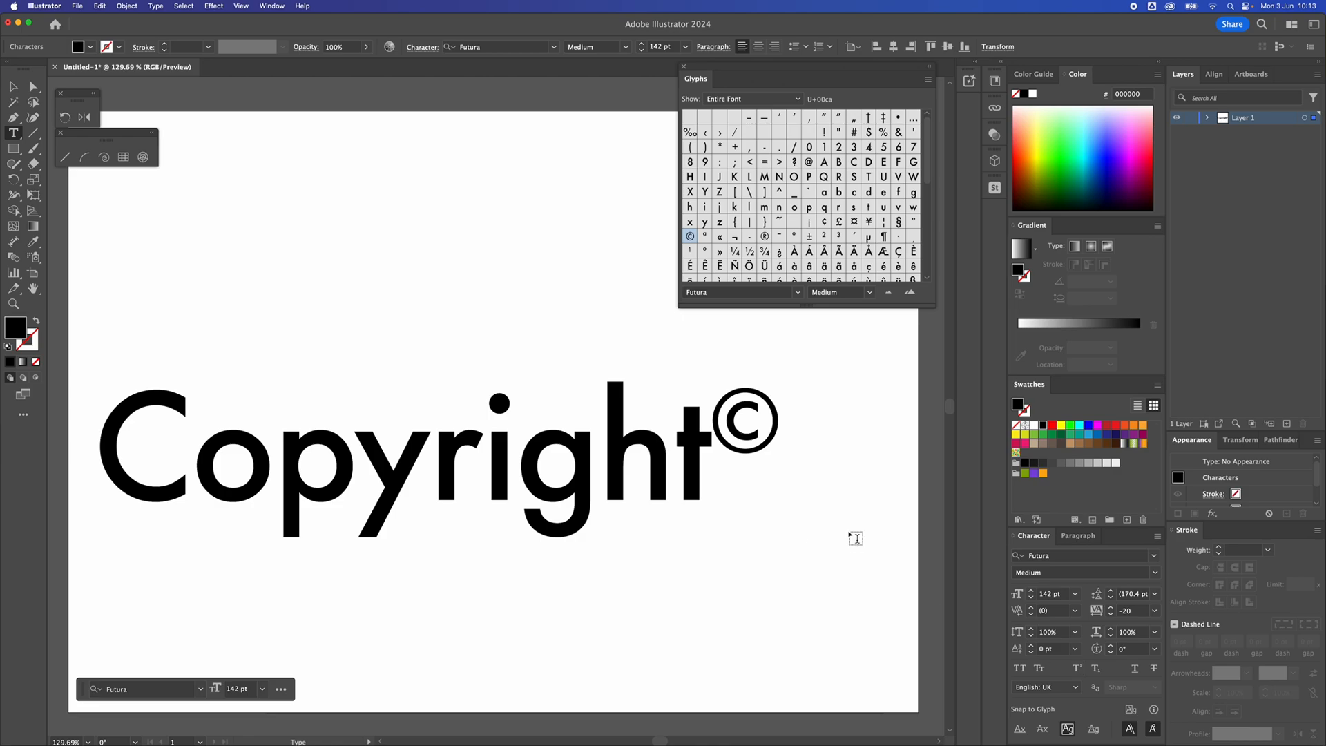